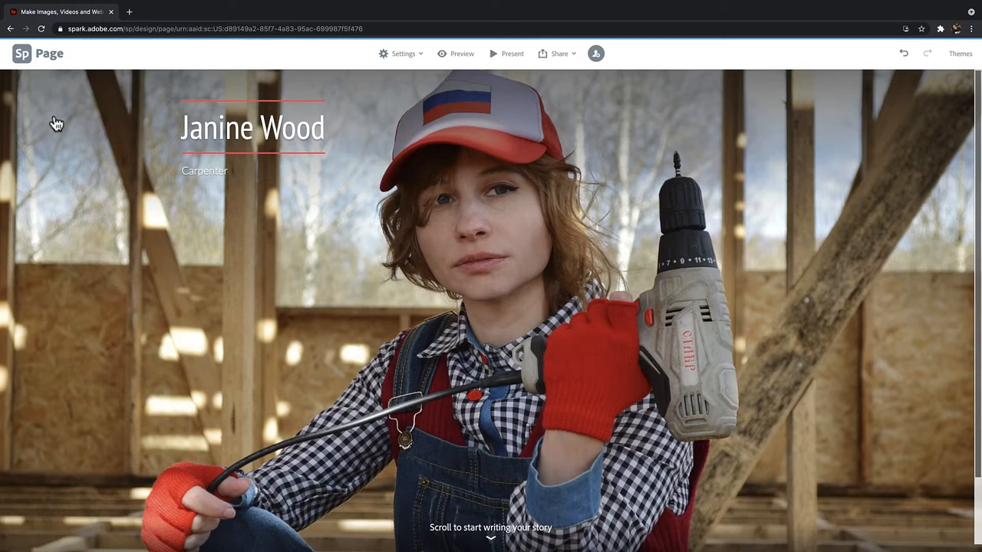
{"action": "scroll", "scroll_direction": "down", "scroll_amount": 3}
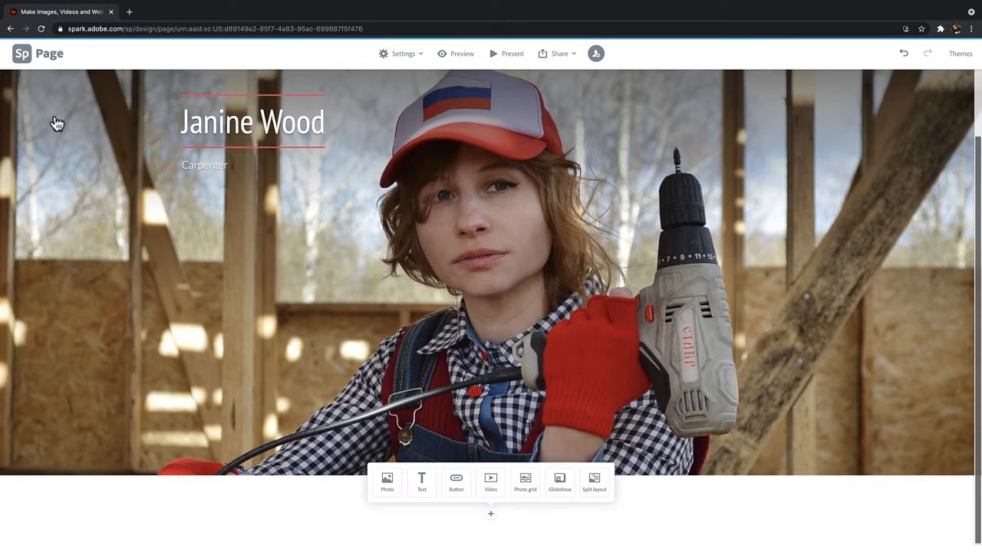
{"action": "mouse_move", "coordinate": [404, 549]}
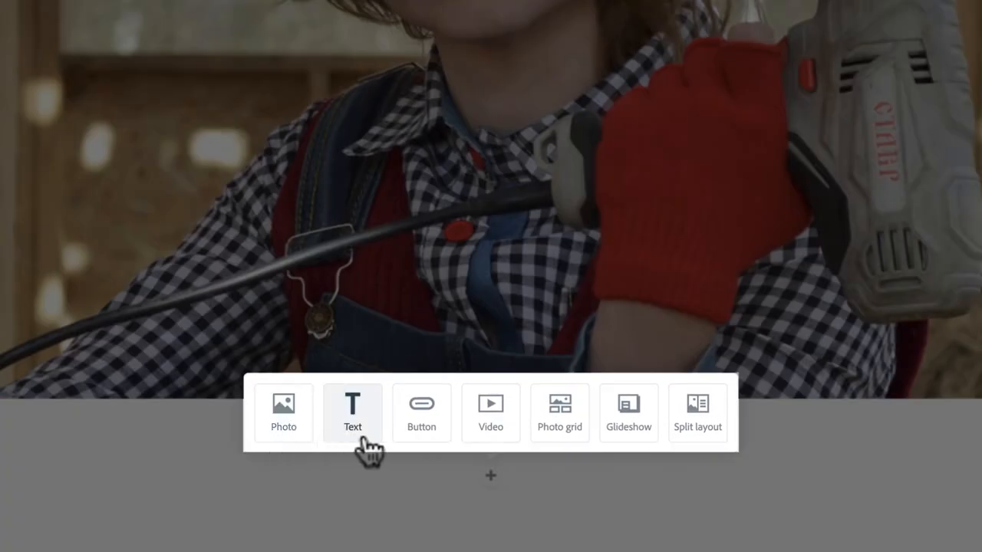
{"action": "mouse_move", "coordinate": [559, 412]}
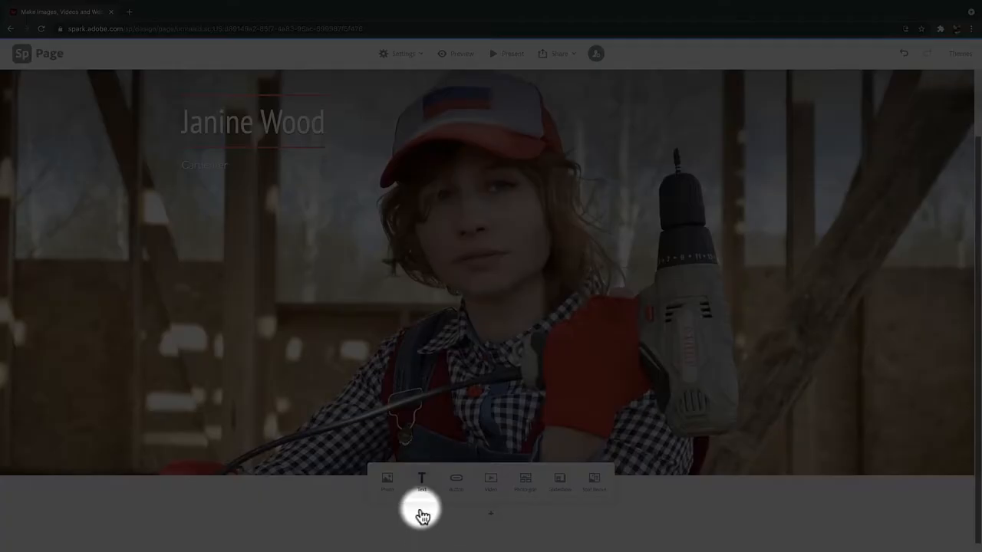
Insert a Text block beneath the banner and place the cursor inside it.
{"action": "left_click", "coordinate": [421, 479]}
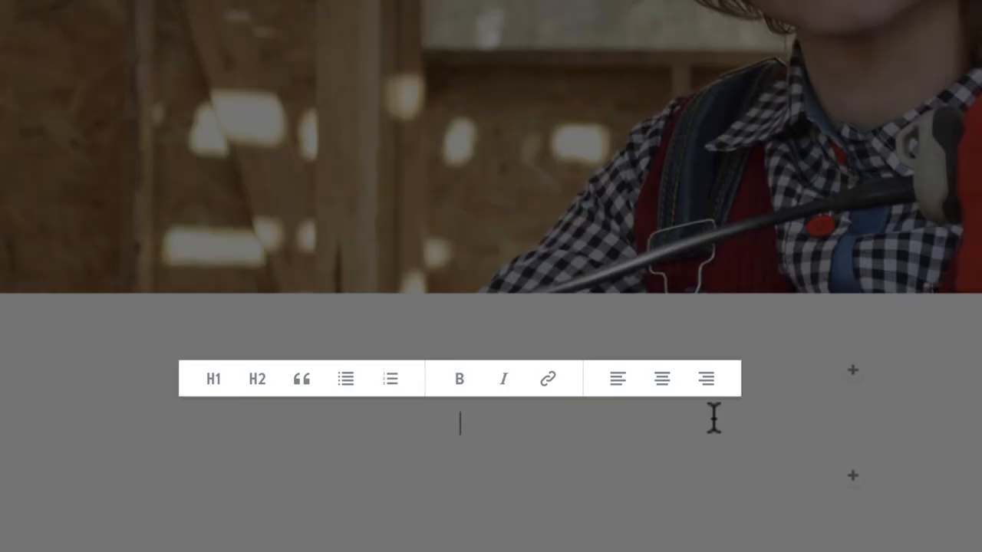
{"action": "left_click", "coordinate": [258, 379]}
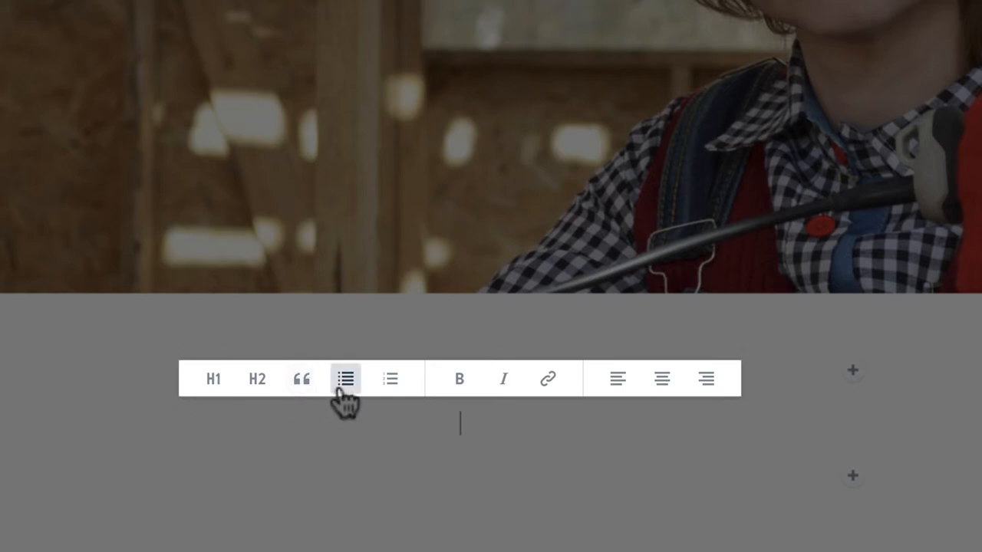
{"action": "mouse_move", "coordinate": [504, 378]}
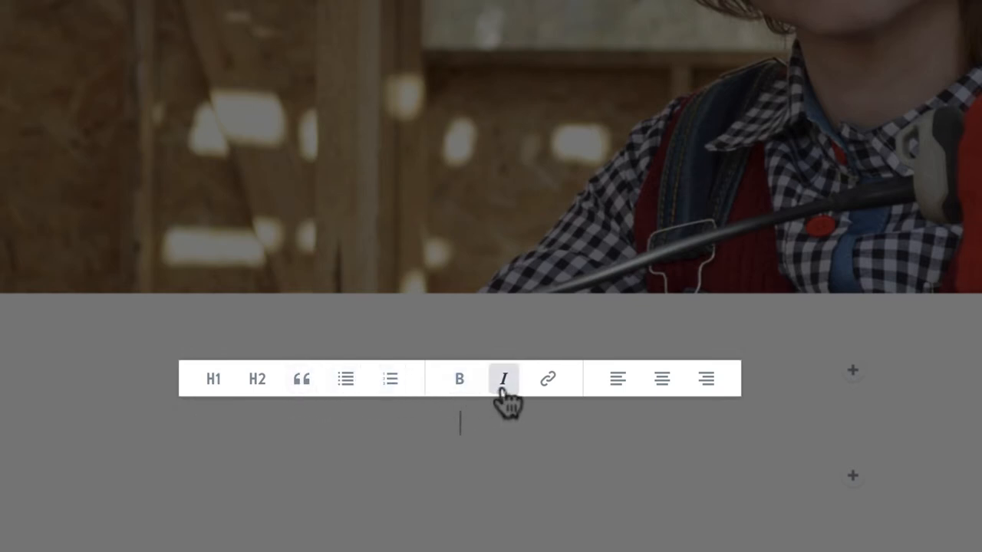
{"action": "mouse_move", "coordinate": [617, 379]}
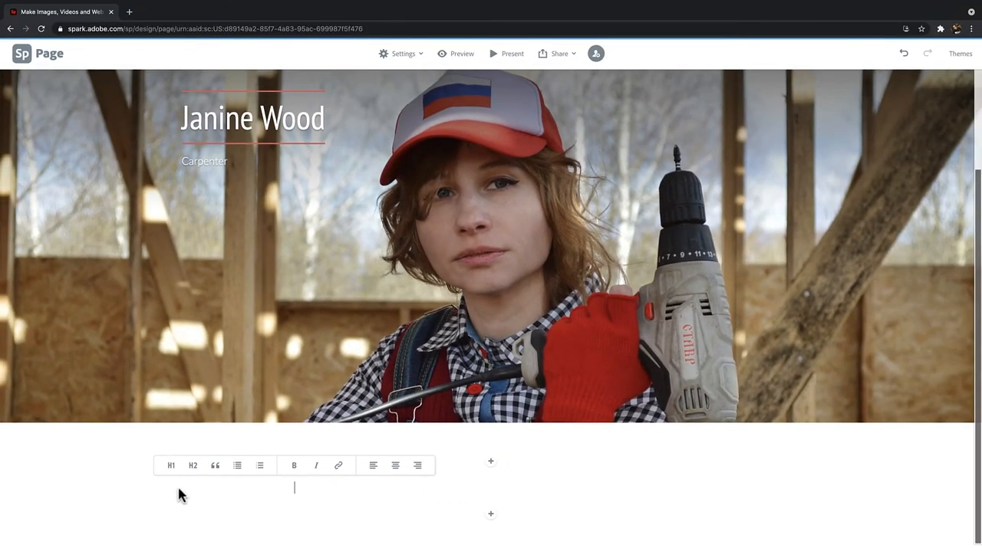
Type 'About Me' as a centered H1 heading.
{"action": "left_click", "coordinate": [170, 465]}
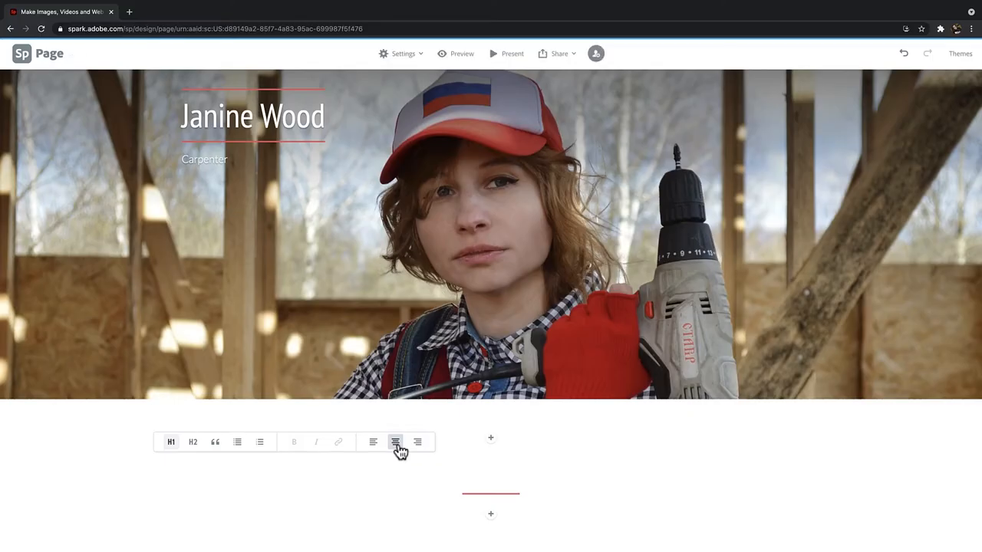
{"action": "left_click", "coordinate": [395, 441]}
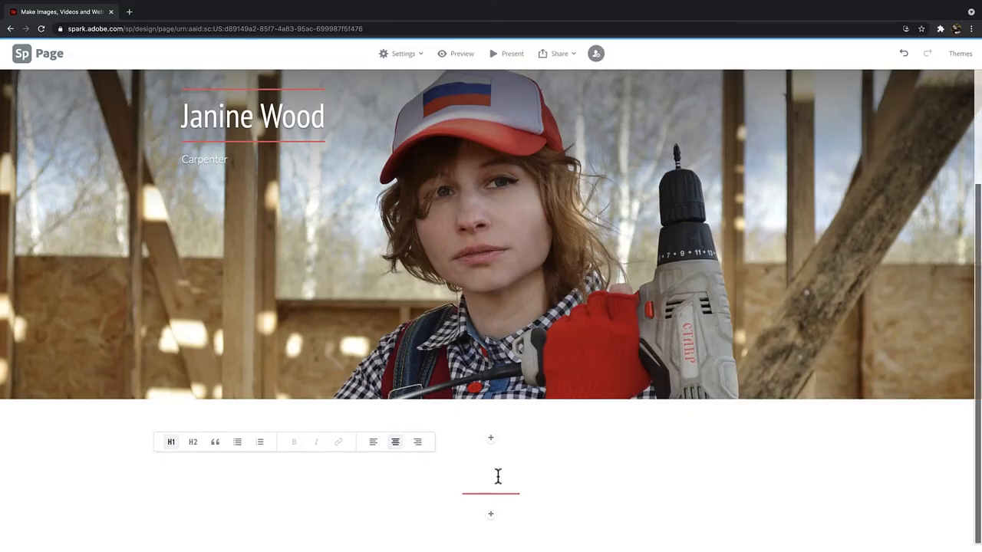
{"action": "type", "text": "About"}
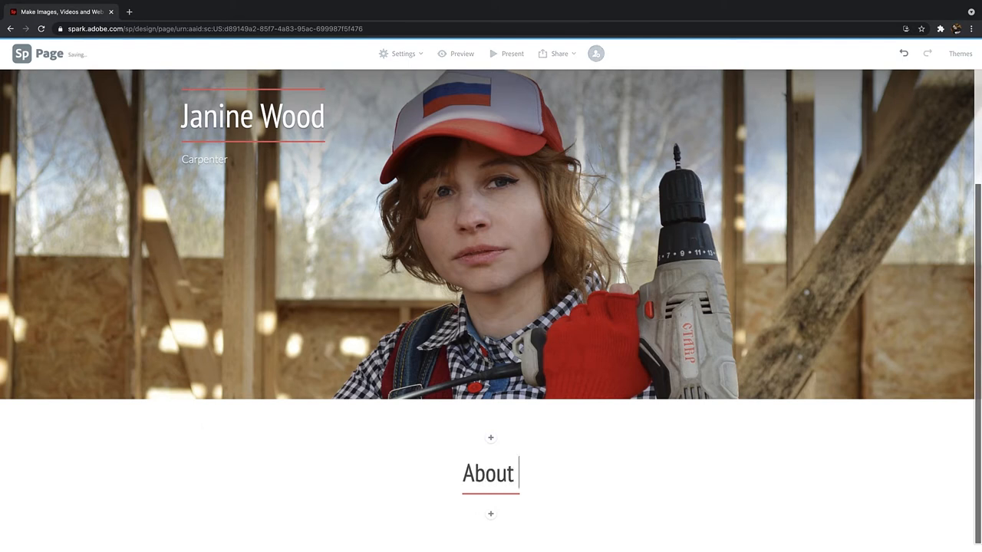
{"action": "type", "text": "Me"}
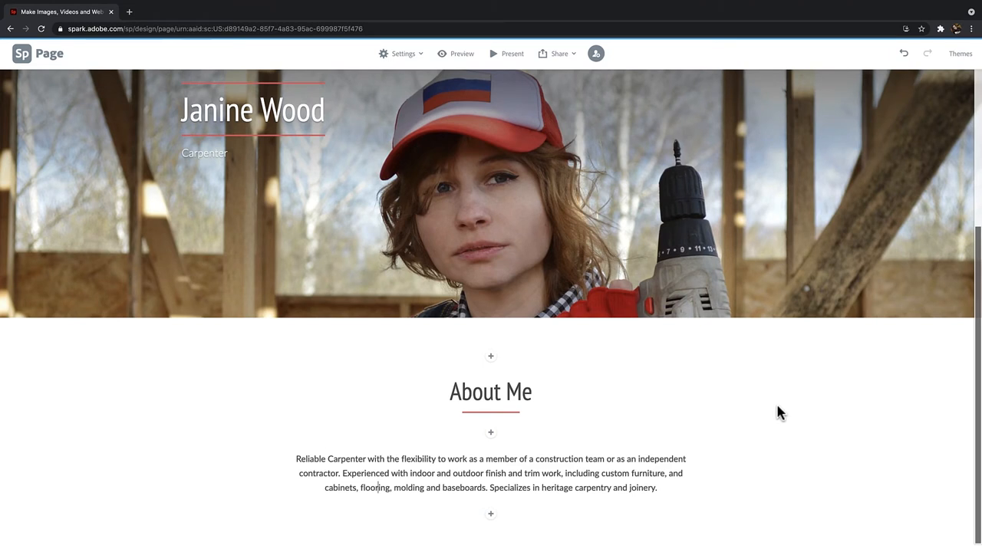
{"action": "mouse_move", "coordinate": [743, 451]}
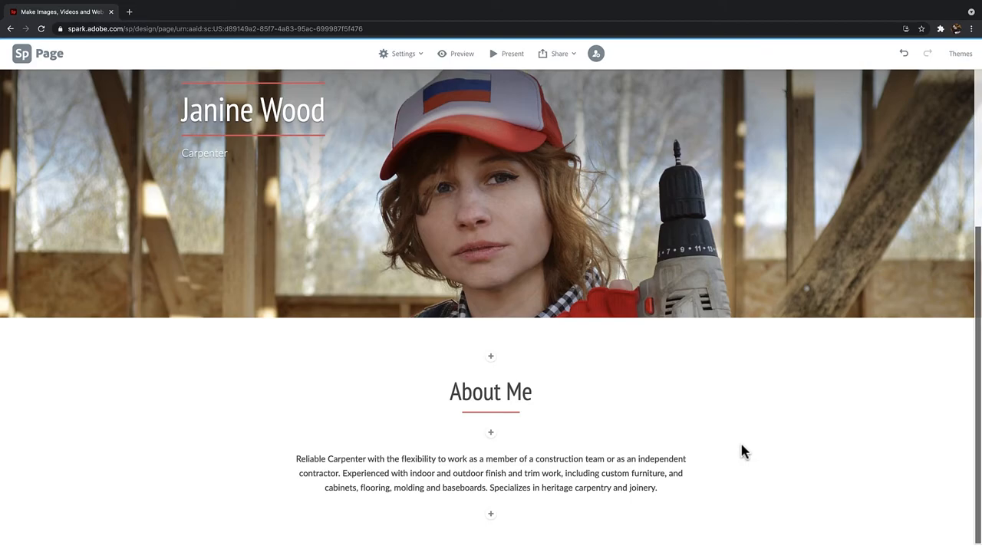
Scroll the example page down to the carpentry tools video and 'Skills' heading.
{"action": "scroll", "scroll_direction": "down", "scroll_amount": 3}
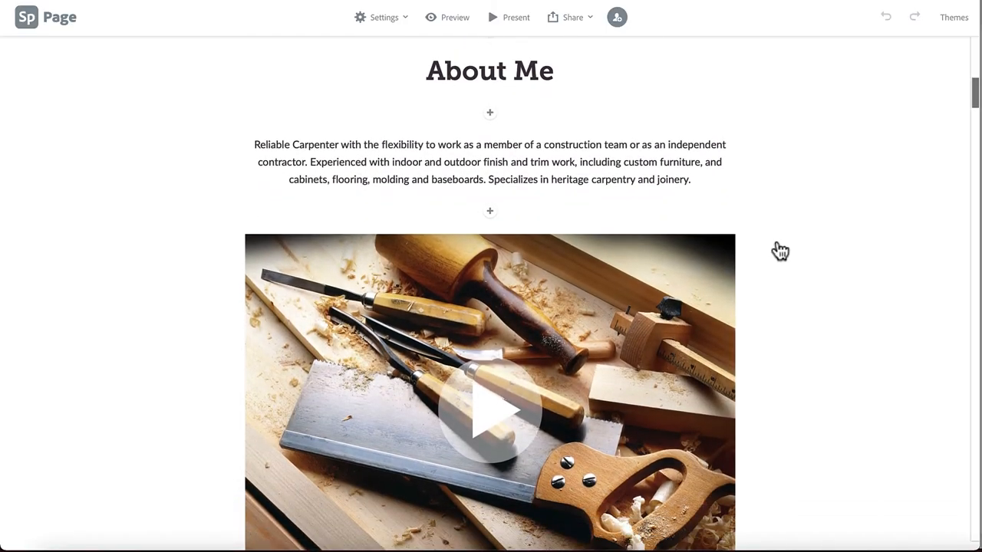
{"action": "scroll", "scroll_direction": "down", "scroll_amount": 3}
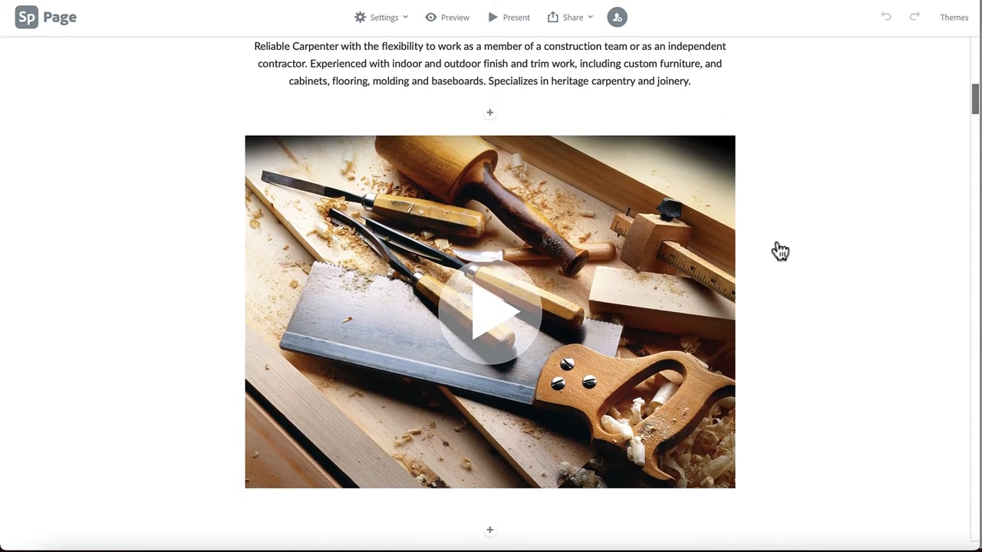
{"action": "scroll", "scroll_direction": "down", "scroll_amount": 3}
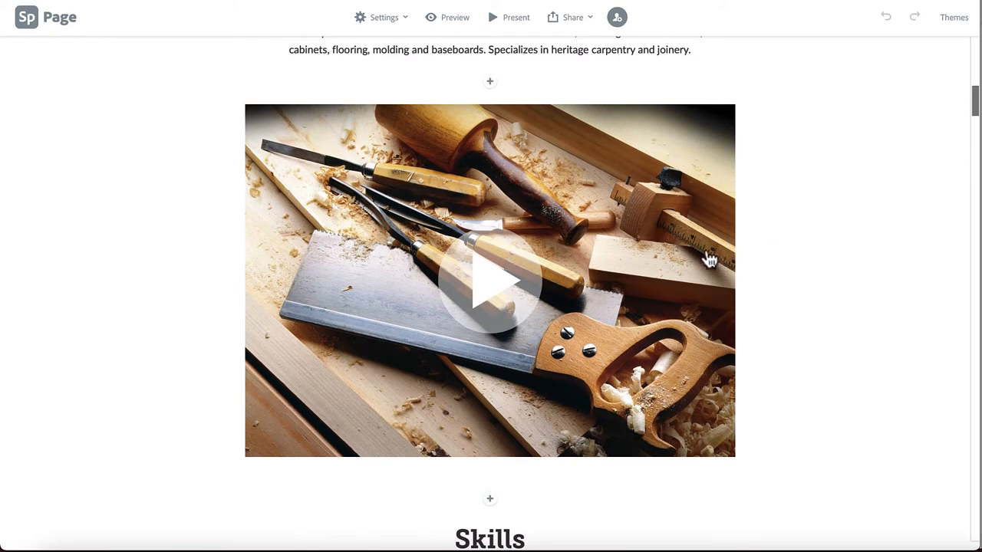
{"action": "mouse_move", "coordinate": [491, 283]}
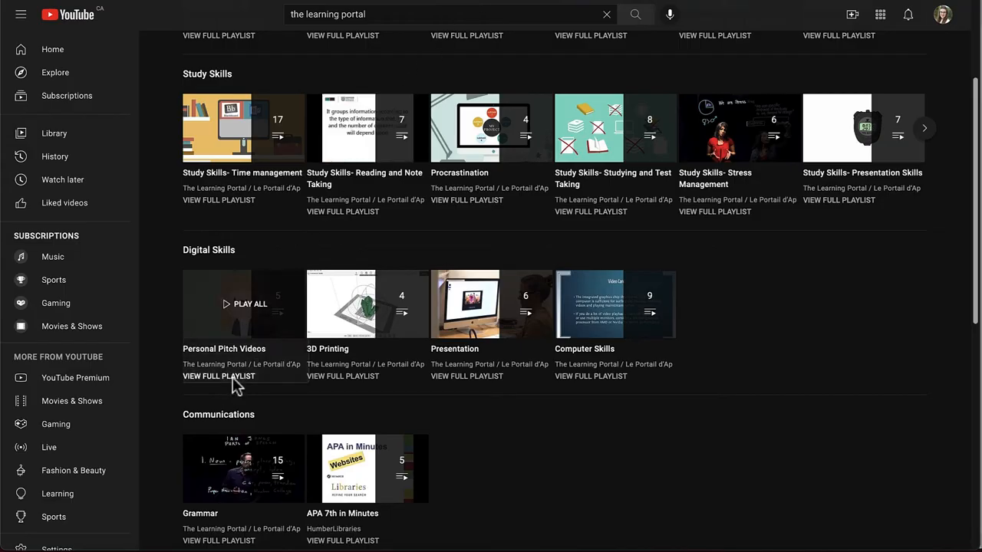
Copy the share link of the 'Personal Pitch Videos: Introduction' video from its playlist.
{"action": "left_click", "coordinate": [218, 375]}
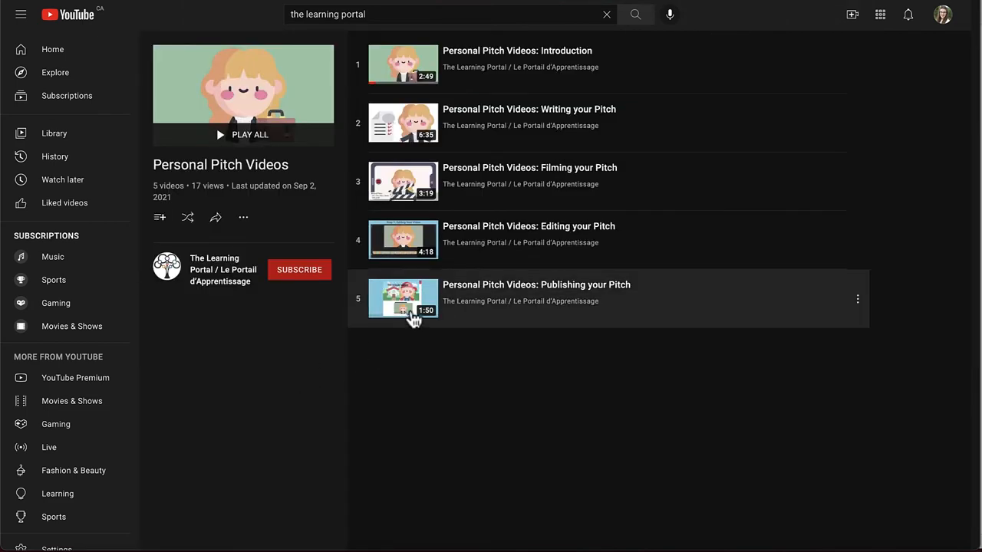
{"action": "mouse_move", "coordinate": [414, 73]}
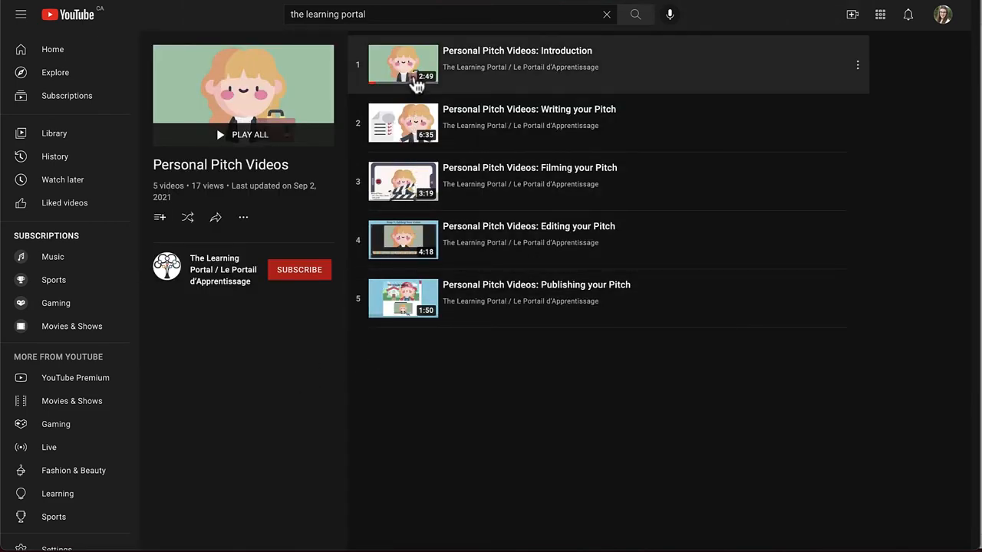
{"action": "left_click", "coordinate": [403, 65]}
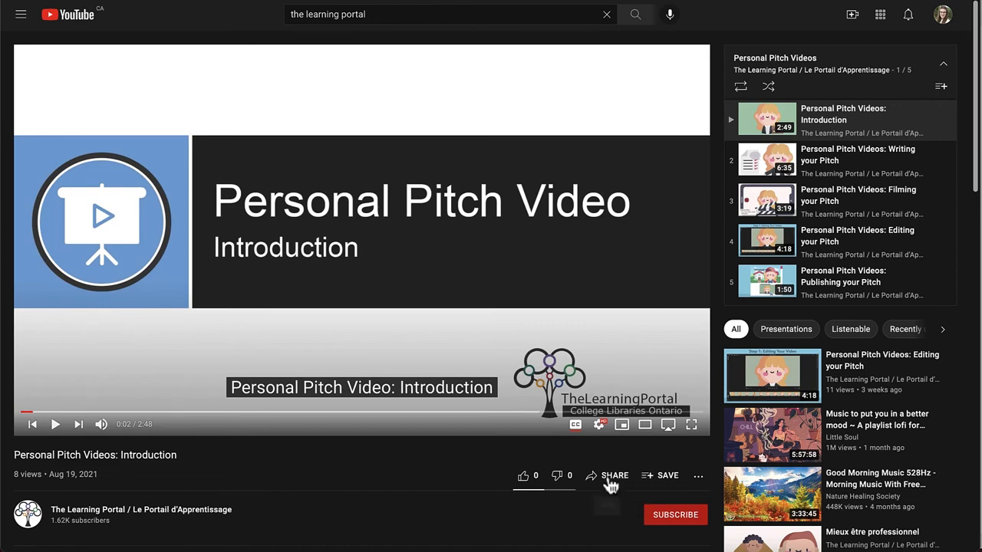
{"action": "left_click", "coordinate": [599, 298]}
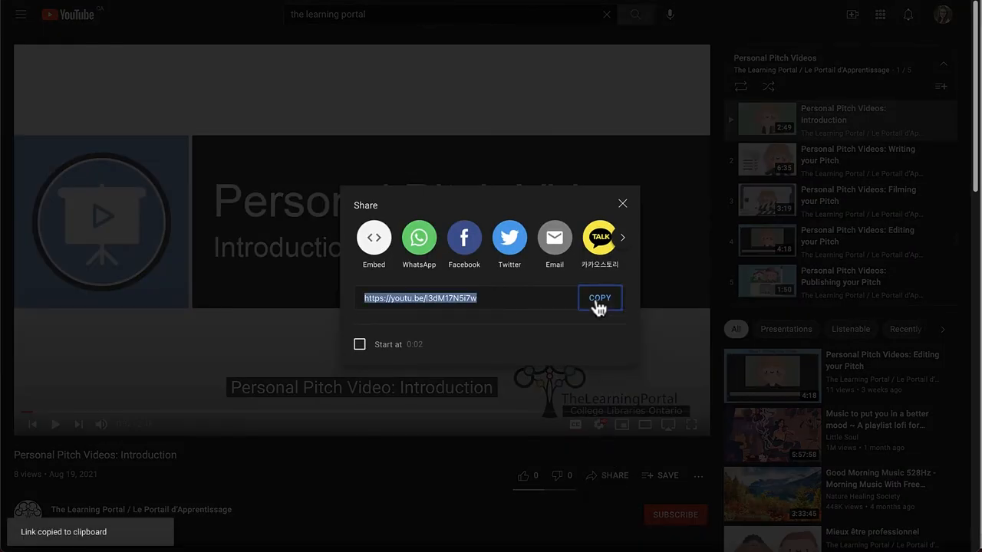
{"action": "left_click", "coordinate": [622, 204]}
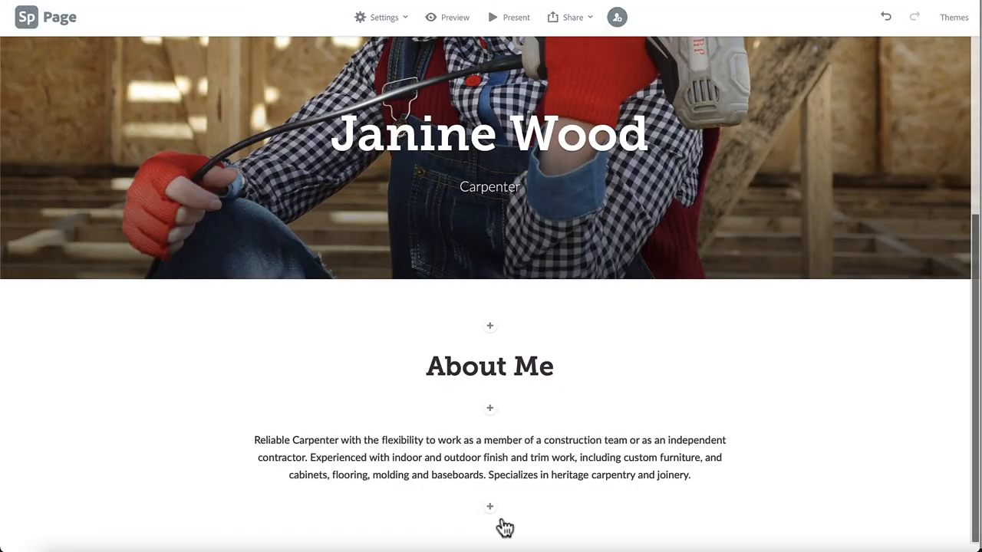
Add a Video block below the About Me paragraph using the pasted YouTube link.
{"action": "left_click", "coordinate": [490, 507]}
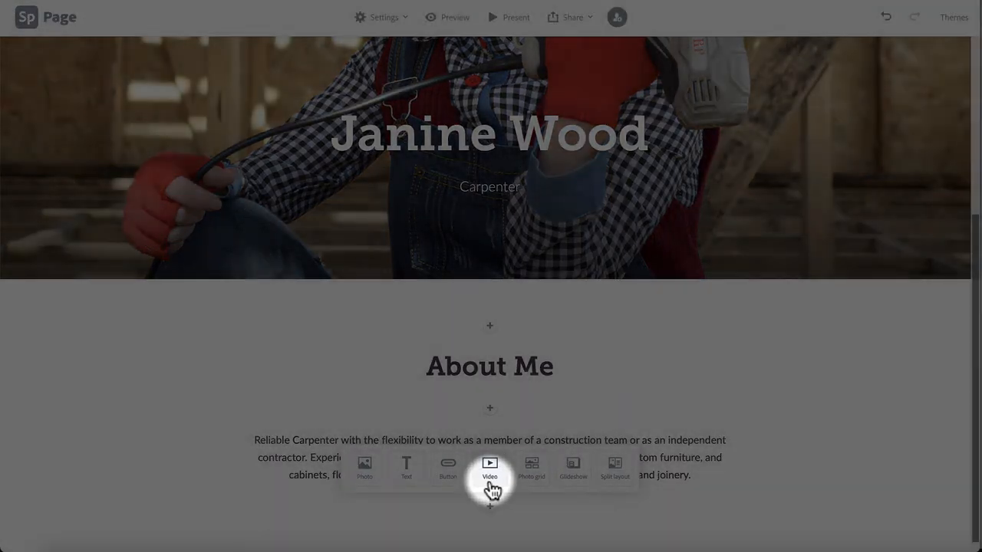
{"action": "left_click", "coordinate": [489, 468]}
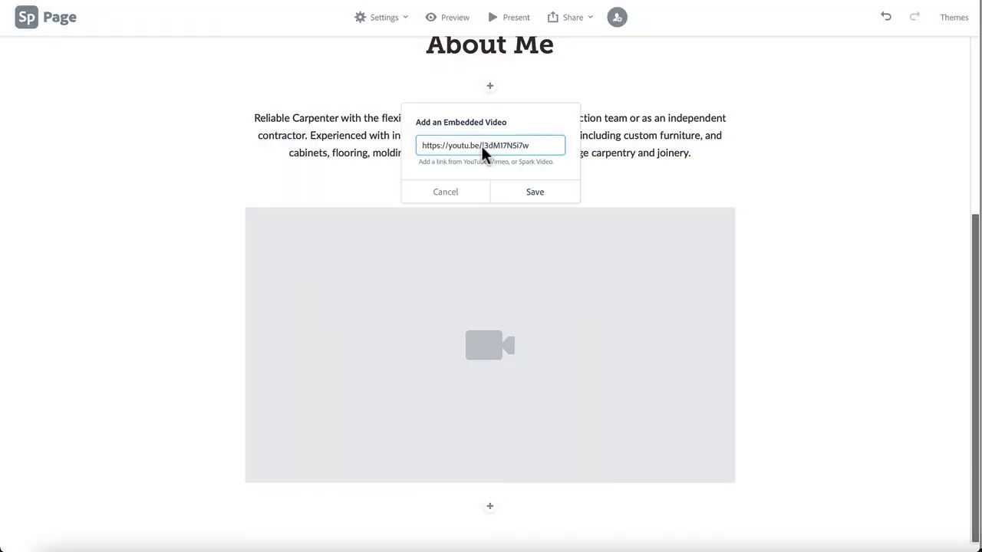
{"action": "left_click", "coordinate": [535, 192]}
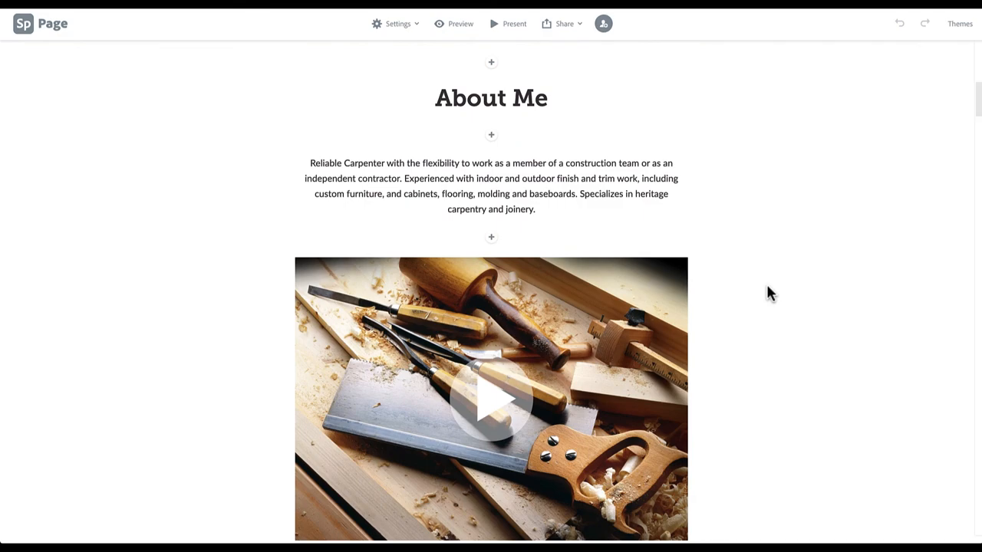